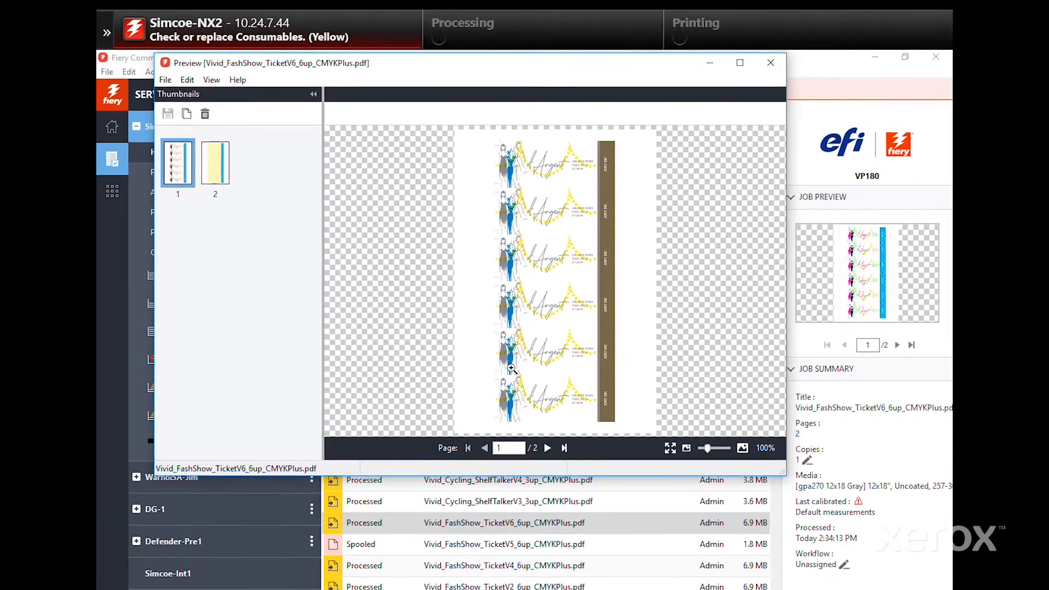
Close the preview and select the spooled Vivid_FashShow_TicketV6 job to apply Vivid_Kit
left_click(770, 62)
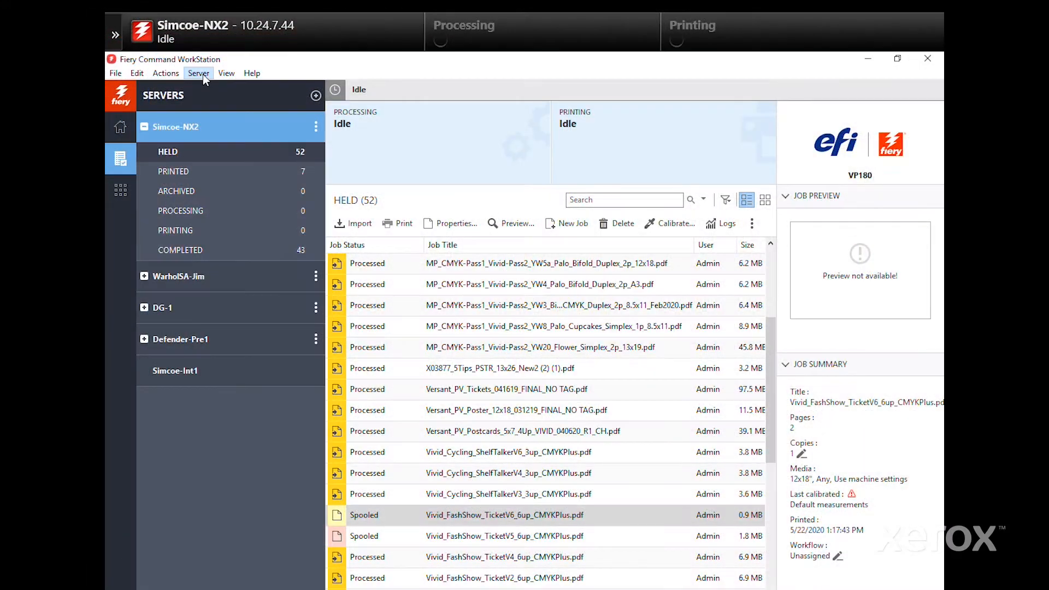
left_click(198, 72)
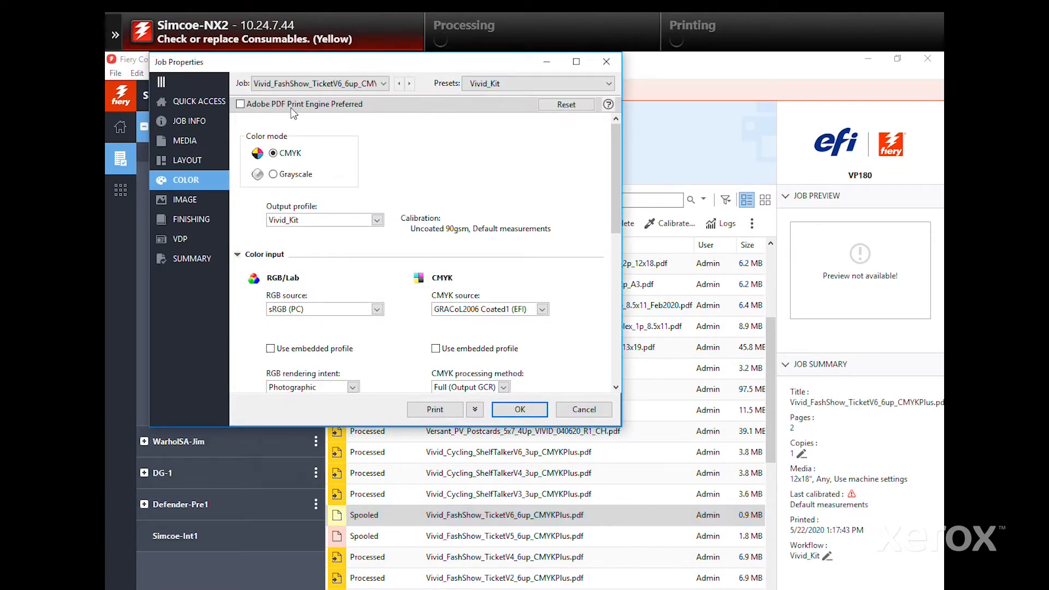
Choose gpa270 12x18 Gray from the paper catalog and set output delivery to face up, normal order
left_click(185, 141)
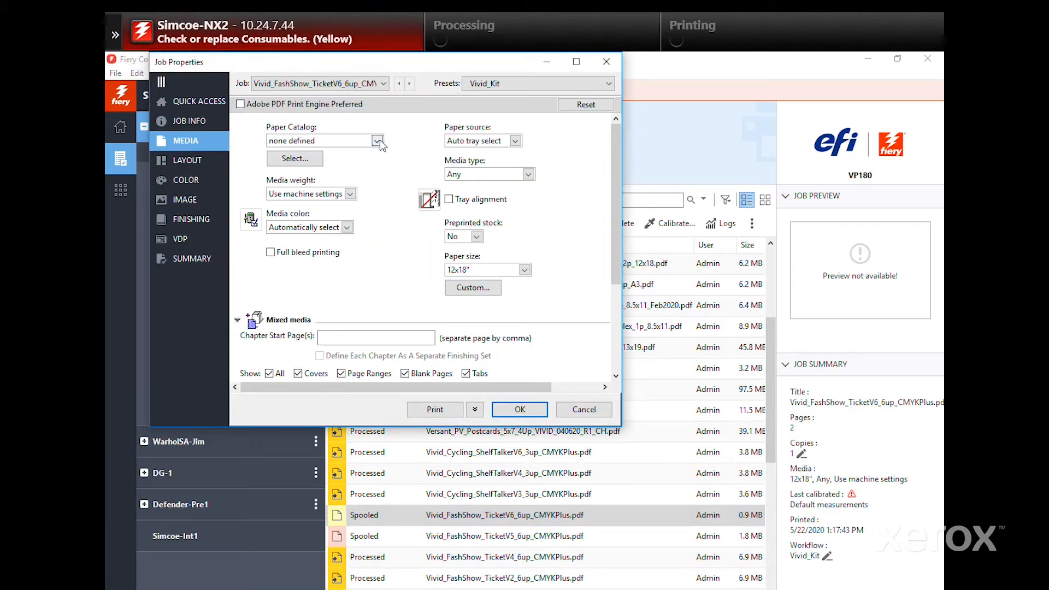
left_click(377, 140)
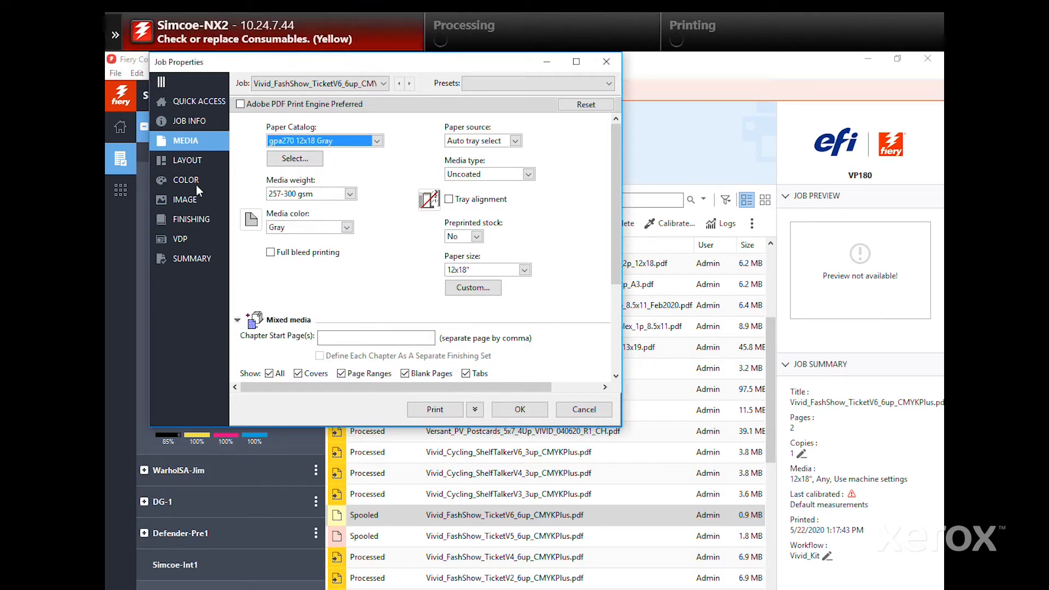
mouse_move(190, 224)
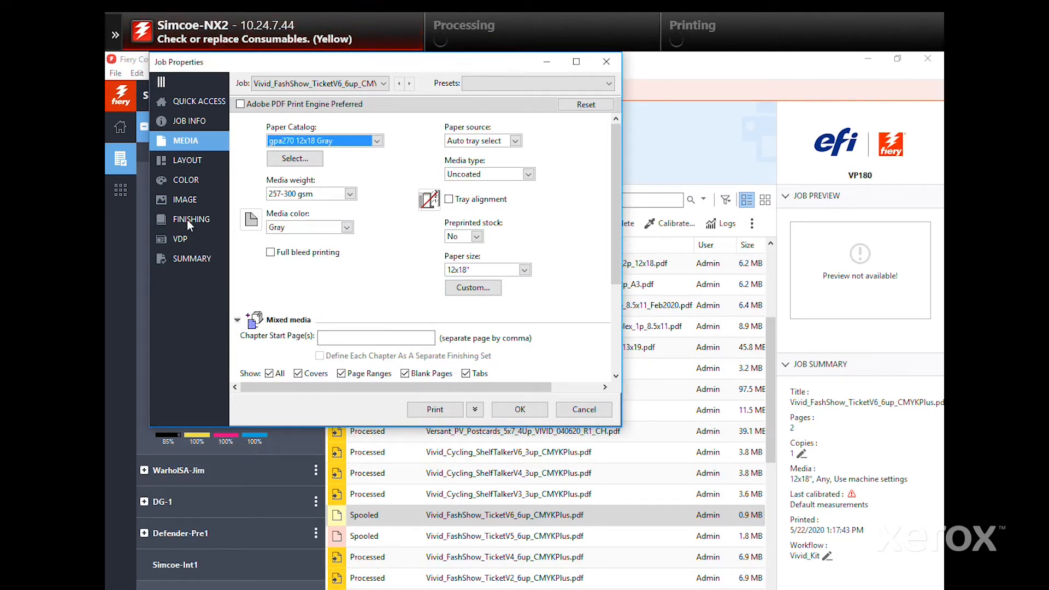
left_click(190, 218)
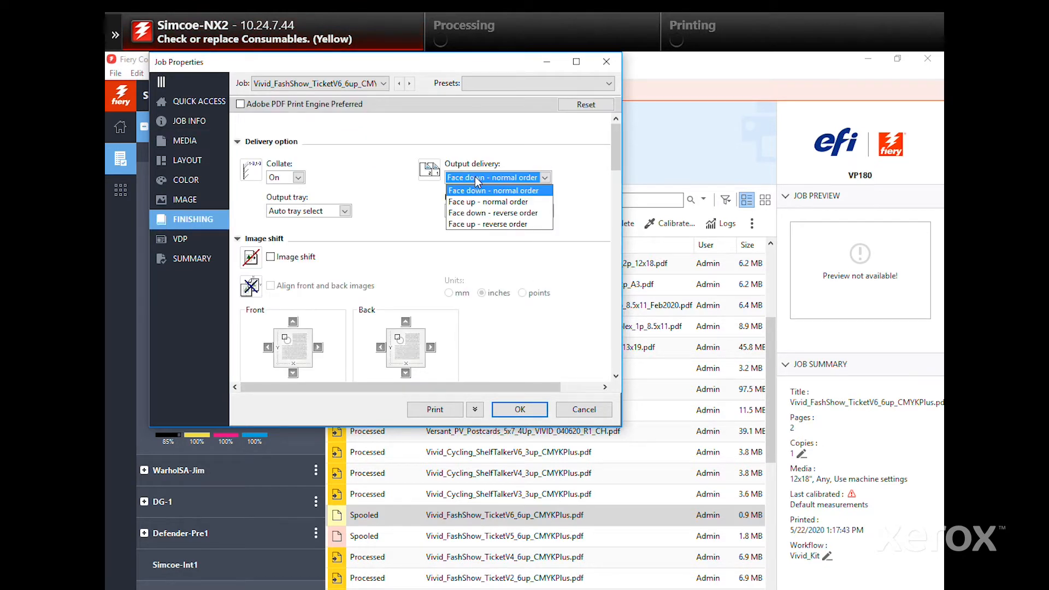
left_click(489, 202)
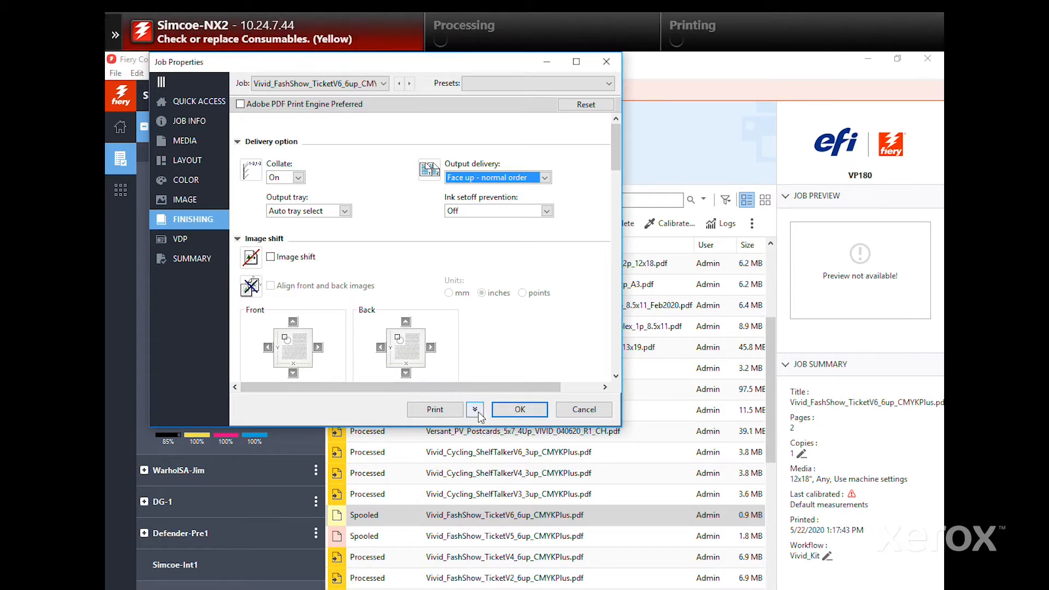
Process and hold the FashShow TicketV6 job from Job Properties
left_click(474, 409)
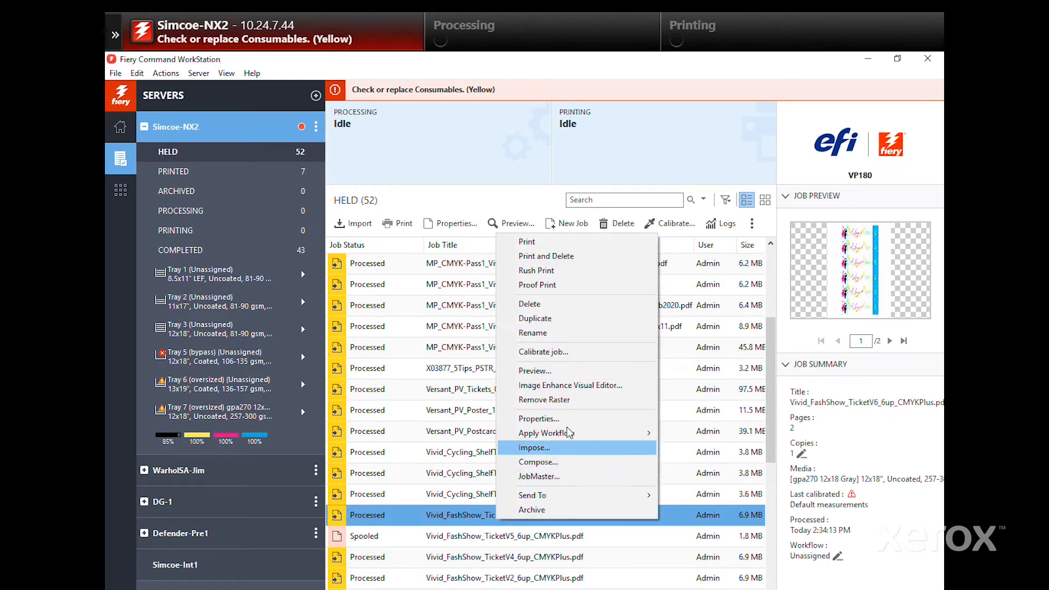
Preview the processed FashShow TicketV6 job's imposed ticket layout
left_click(534, 370)
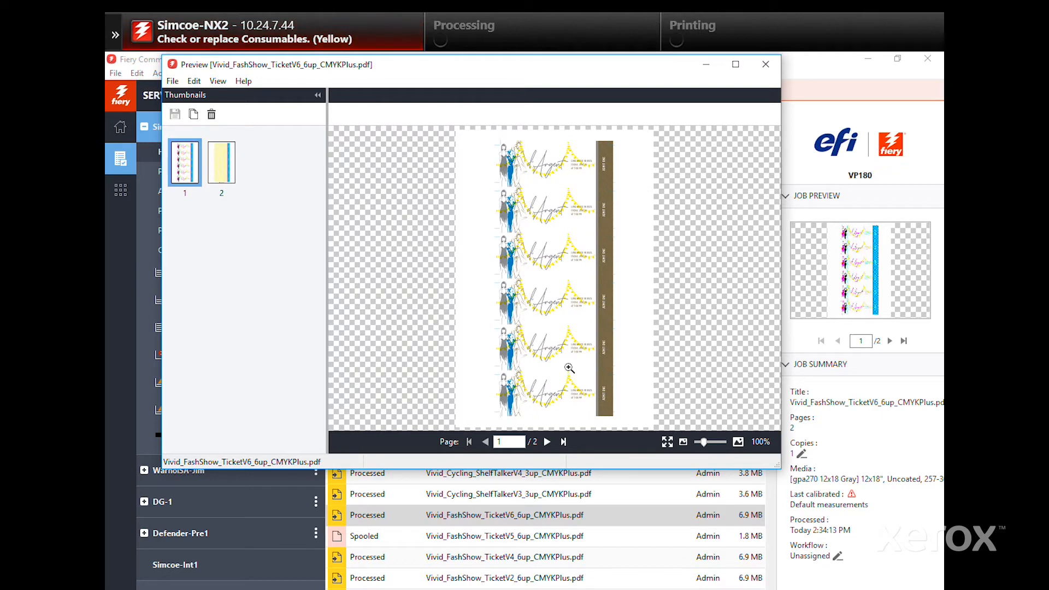
mouse_move(608, 378)
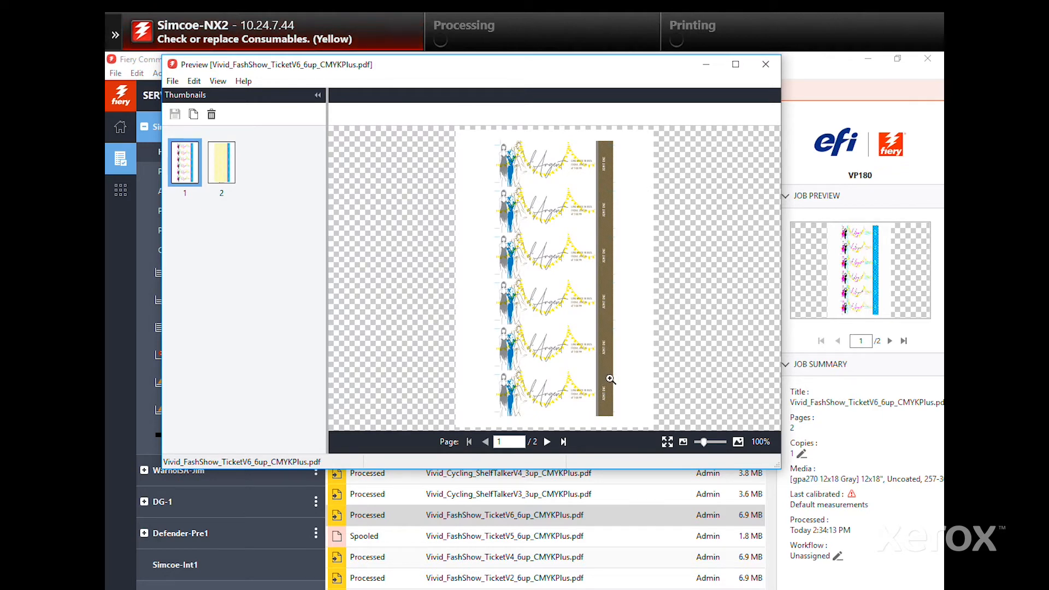
mouse_move(585, 346)
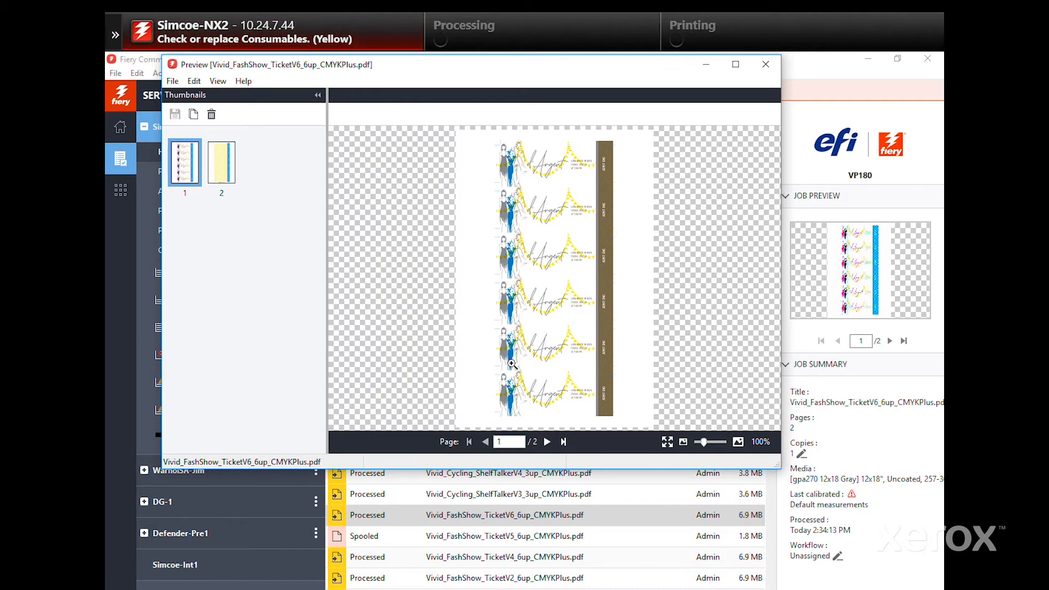
mouse_move(524, 355)
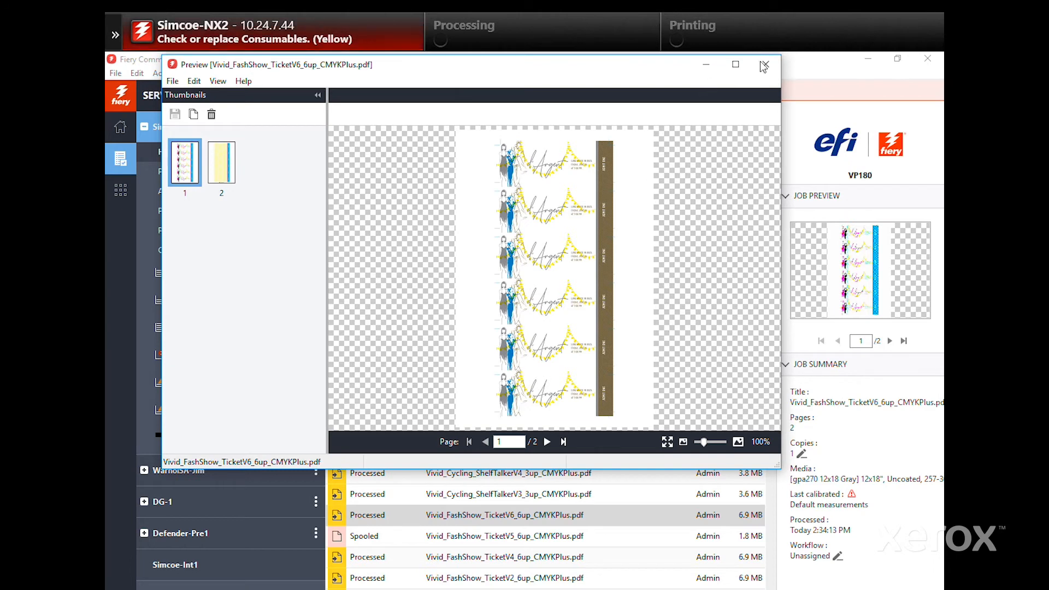
Close the preview and print the FashShow TicketV6 job from its context menu
left_click(764, 65)
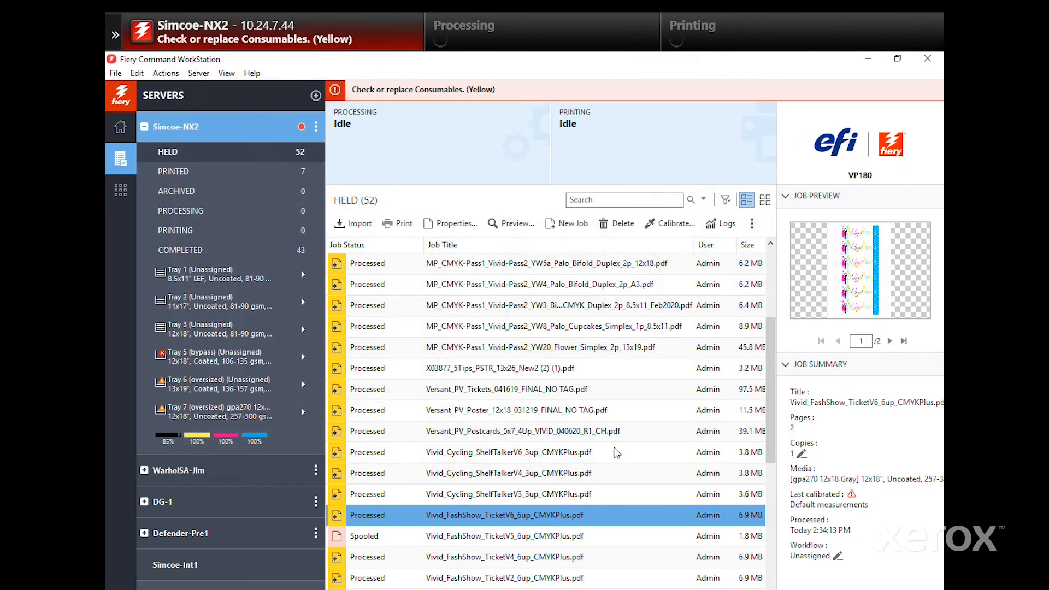
right_click(504, 515)
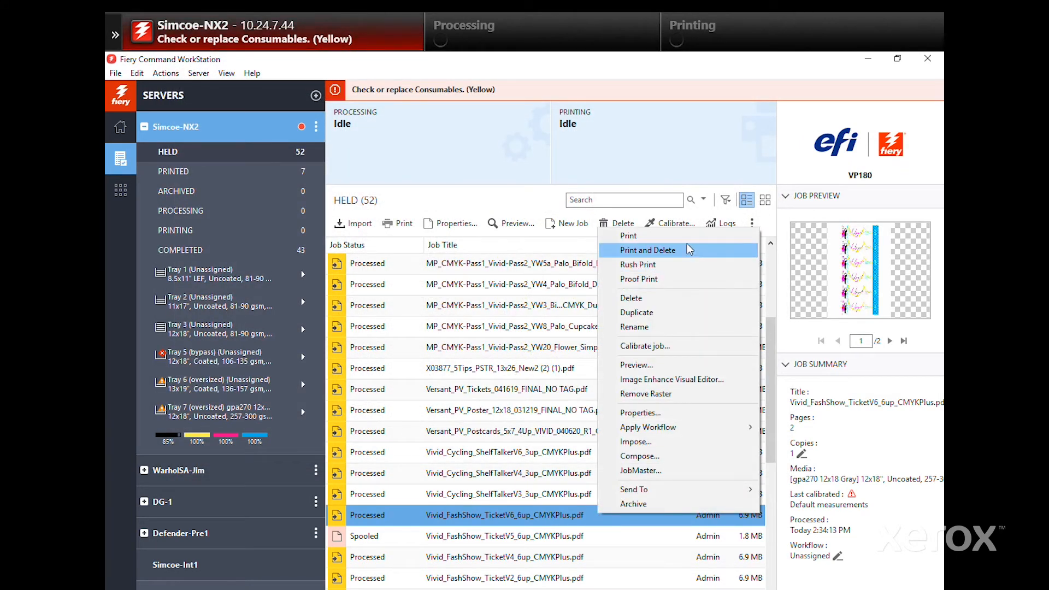
left_click(647, 249)
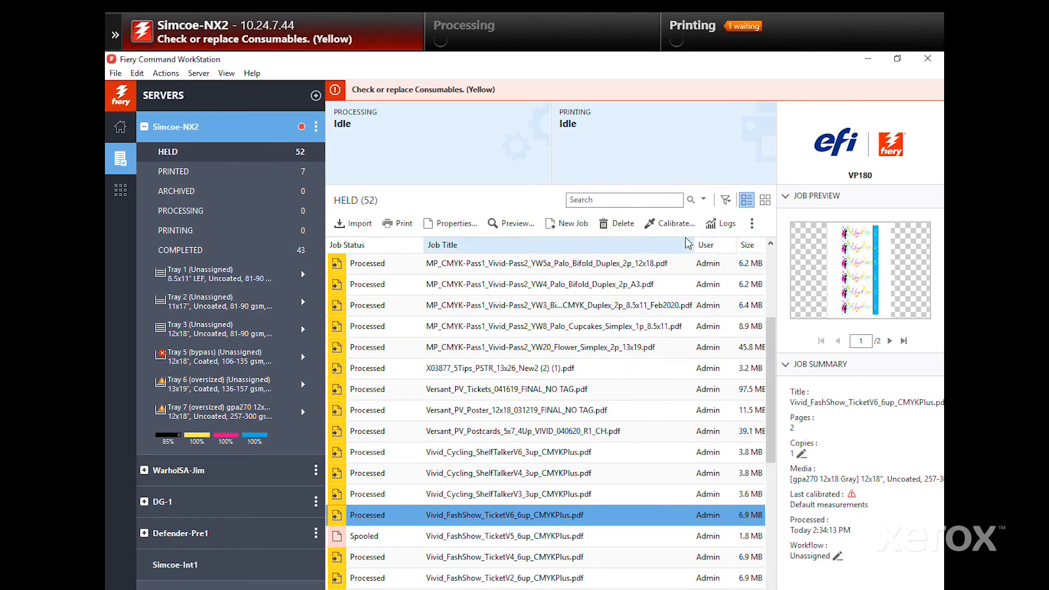